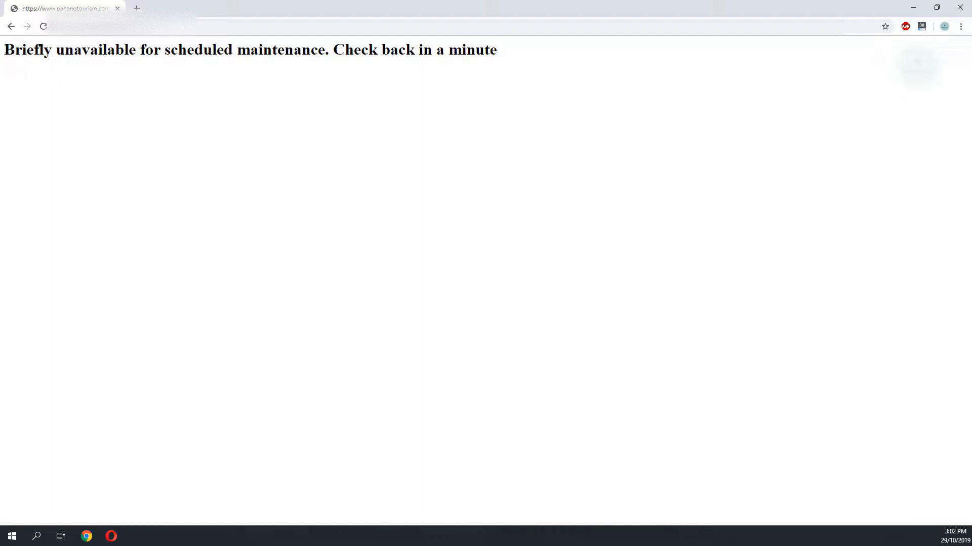
Highlight the maintenance error message shown on the WordPress site
double_click(28, 49)
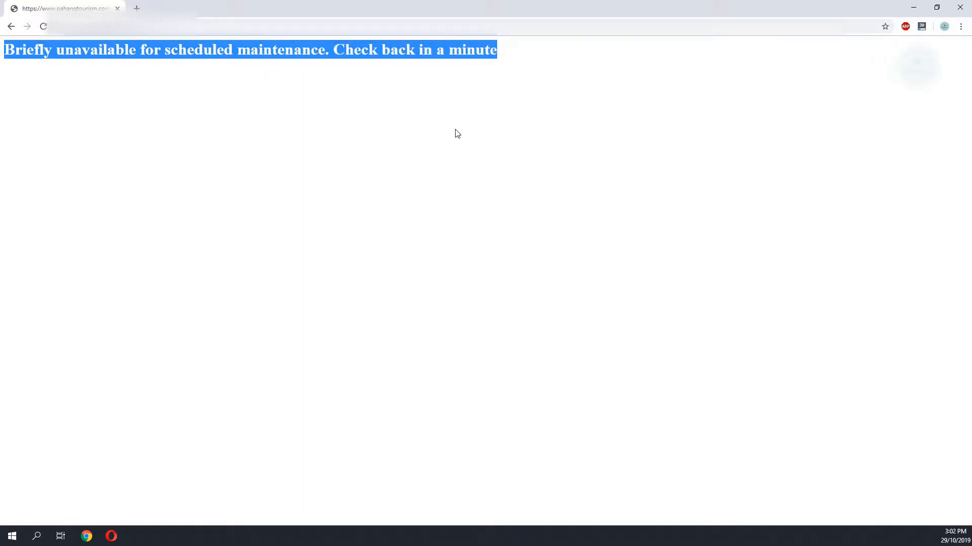
click(85, 68)
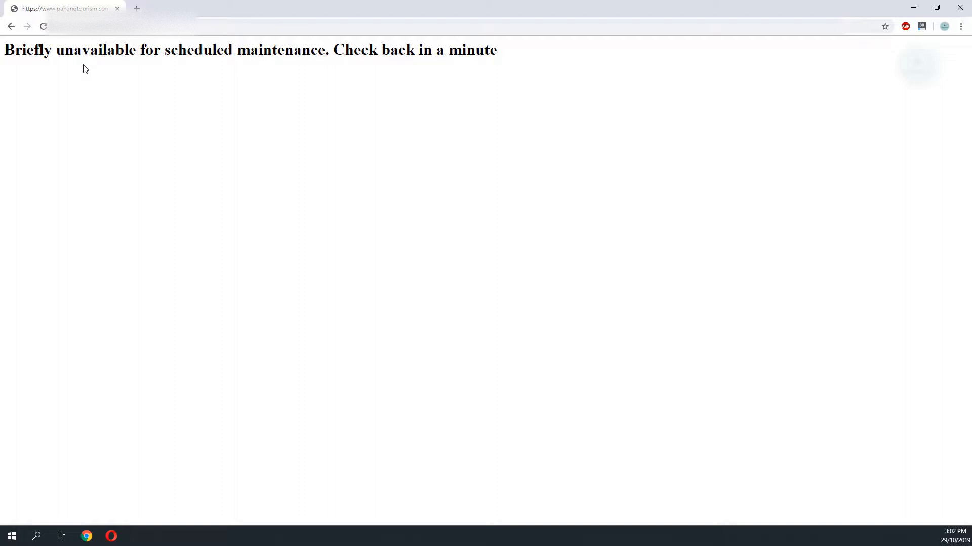
drag(4, 50, 301, 50)
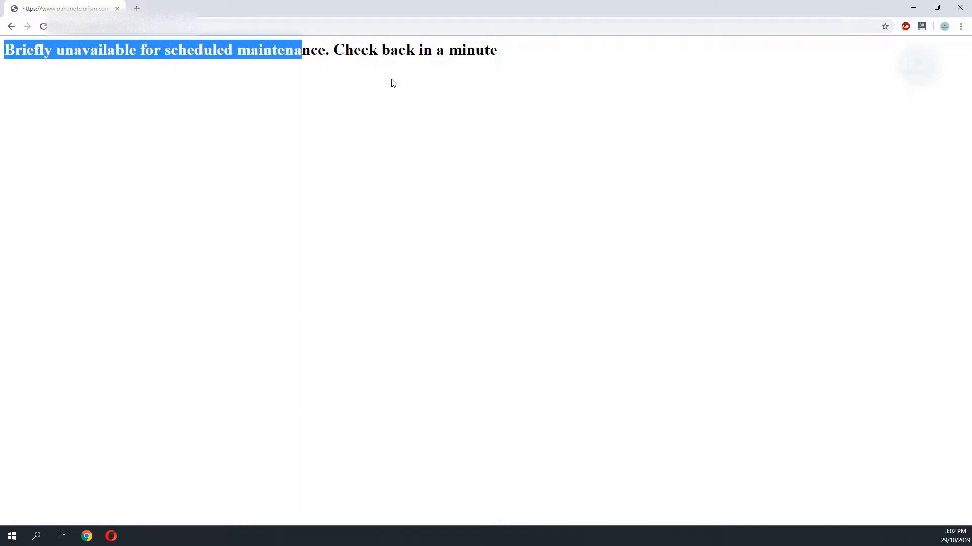
mouse_move(527, 85)
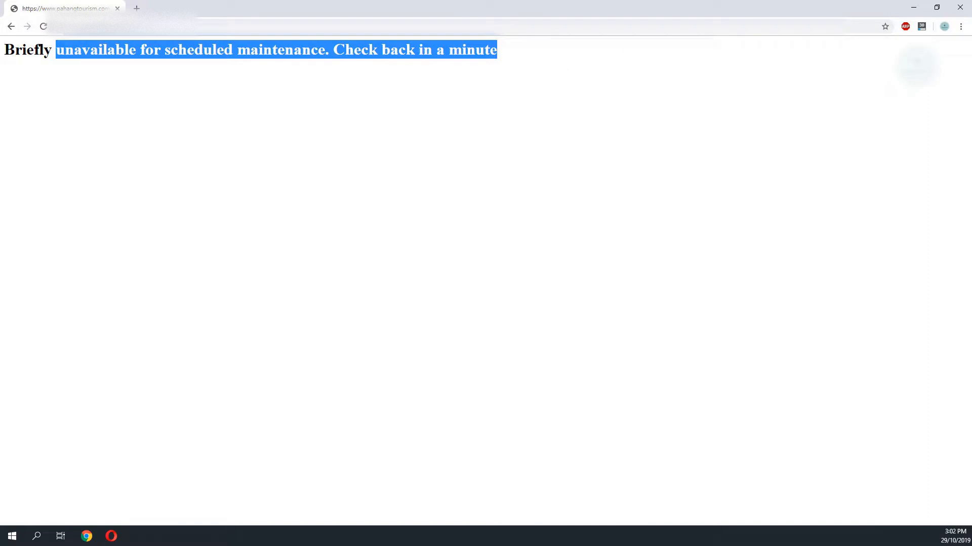
Switch to the cPanel page and launch File Manager from Popular Links
click(62, 8)
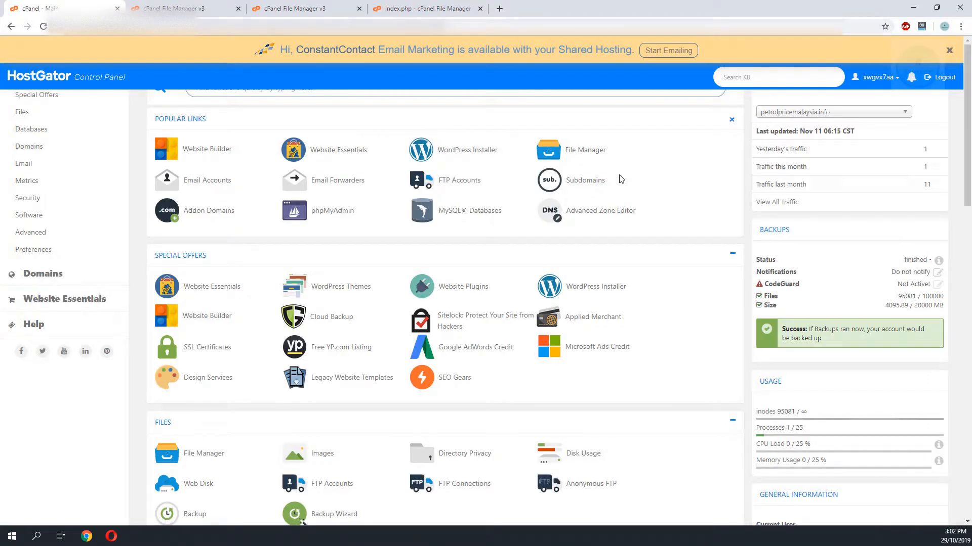
mouse_move(585, 149)
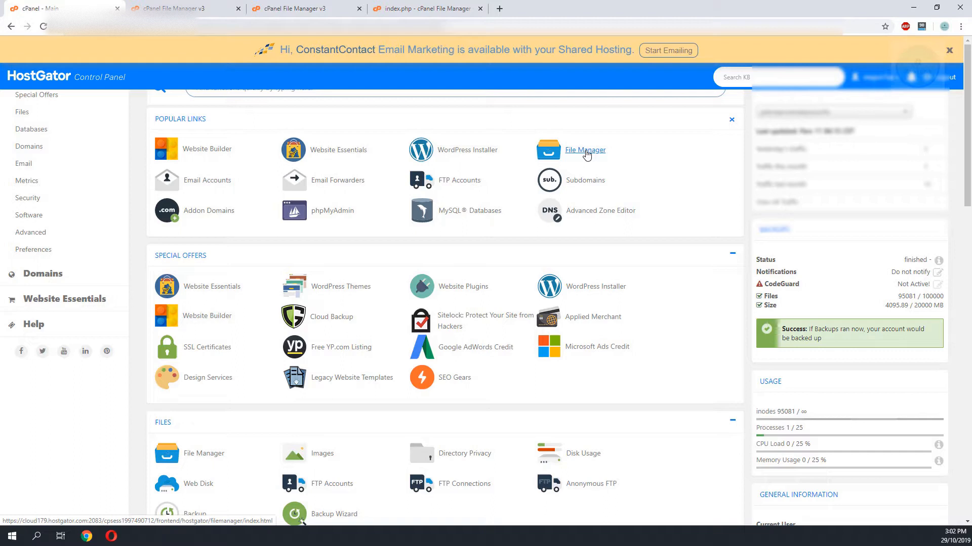
click(584, 149)
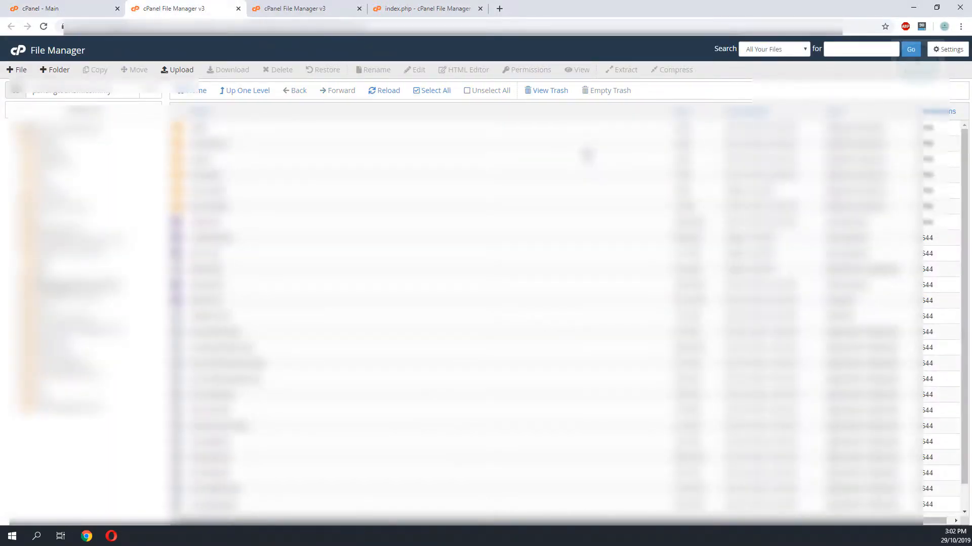
Enable 'Show Hidden Files (dotfiles)' in Preferences and save, revealing .htaccess and .maintenance
click(947, 49)
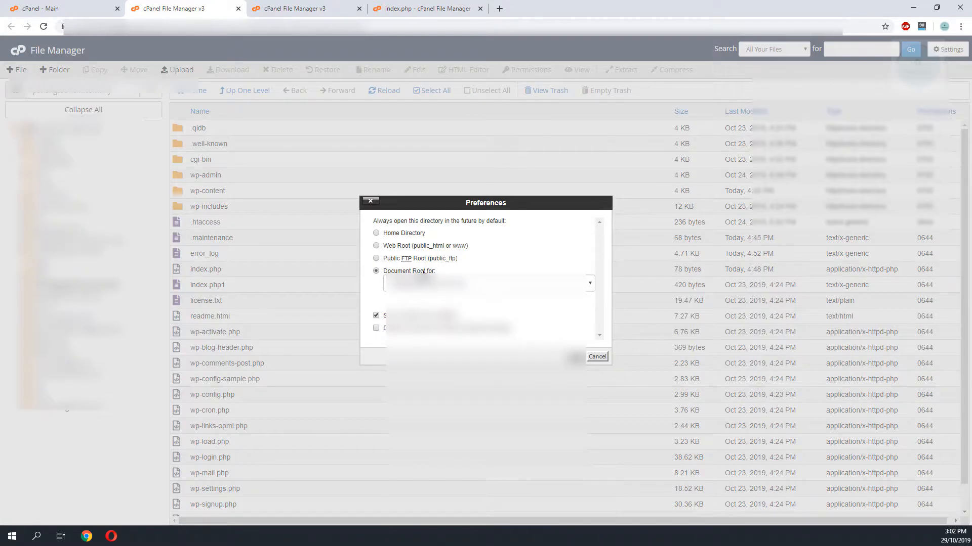
click(588, 282)
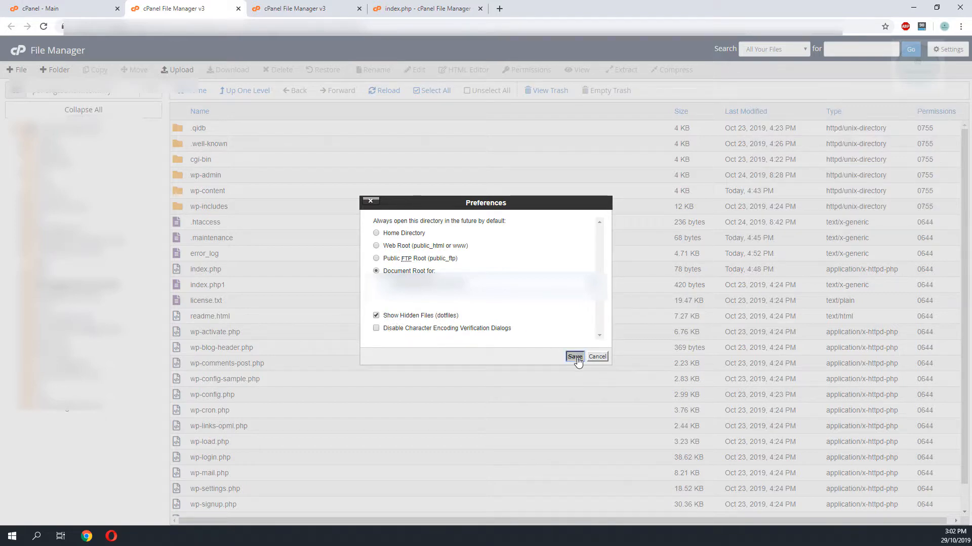
click(573, 356)
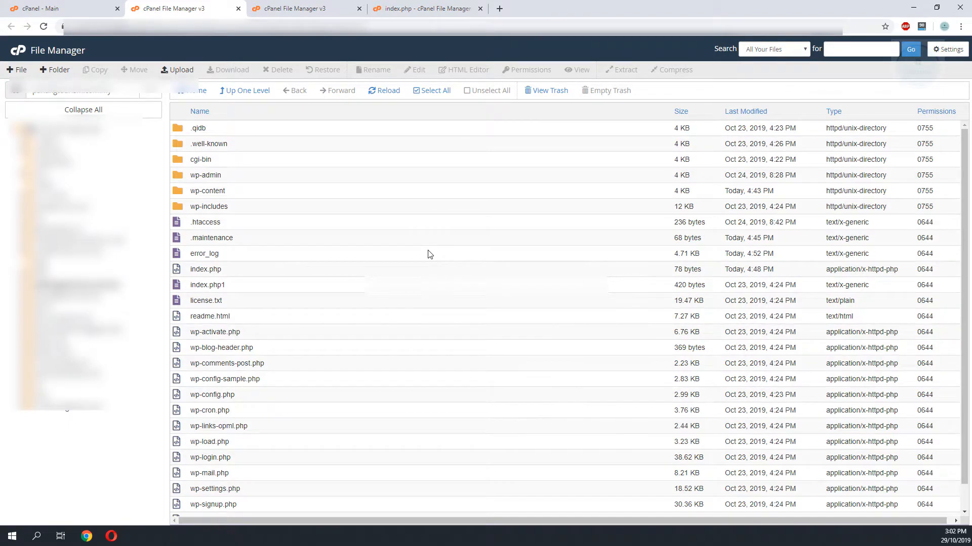
mouse_move(435, 250)
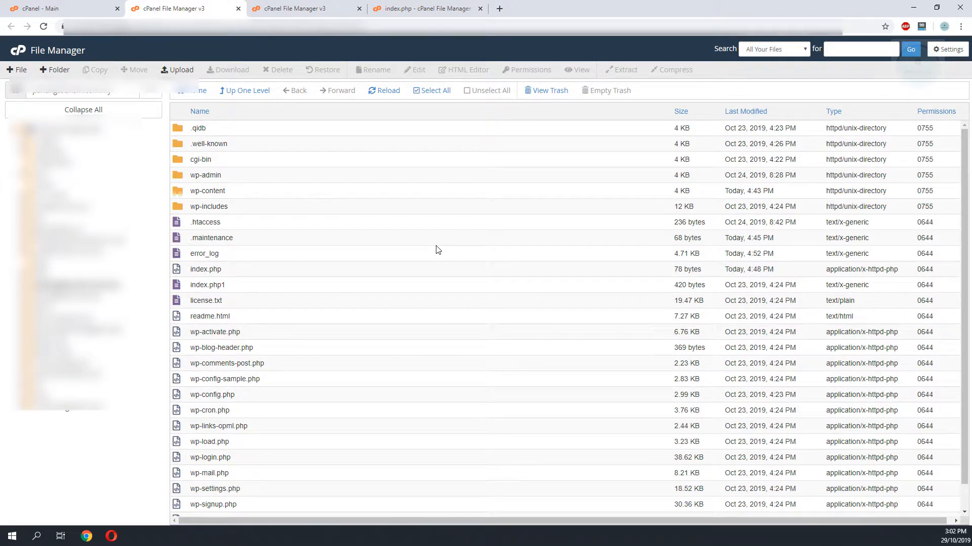
mouse_move(274, 240)
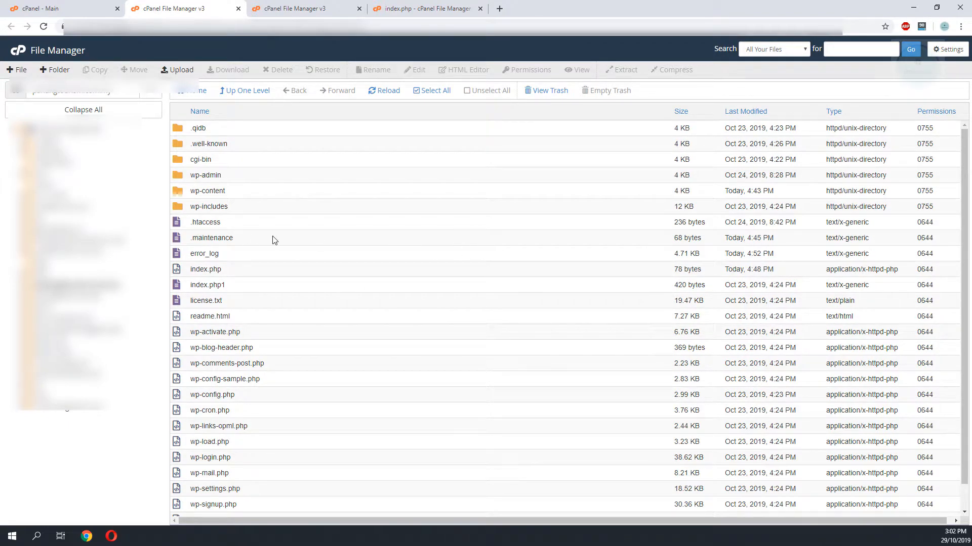
mouse_move(432, 105)
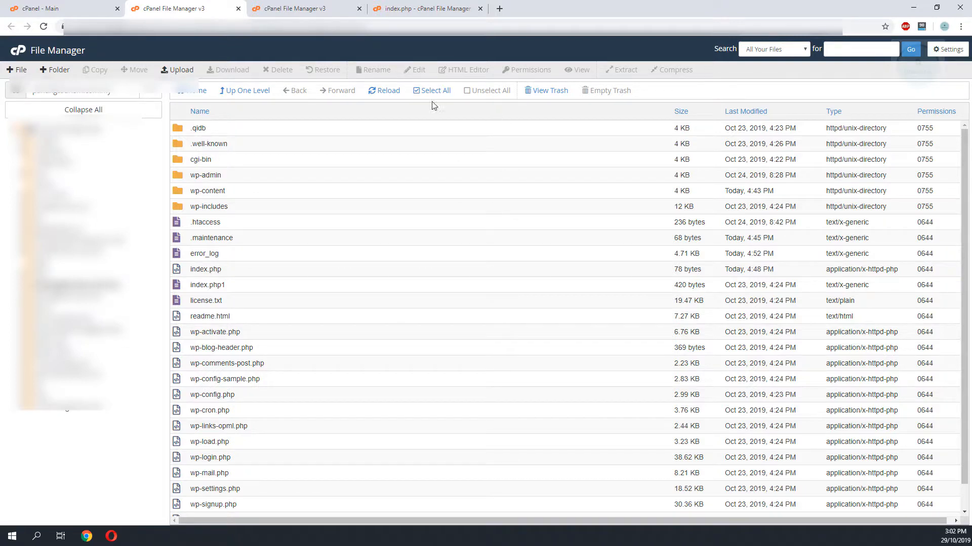
mouse_move(391, 184)
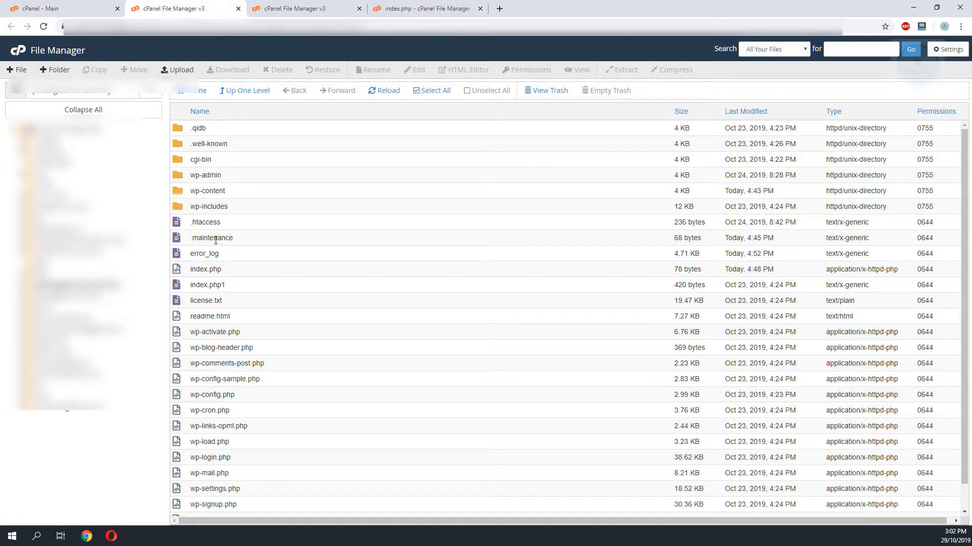
mouse_move(201, 219)
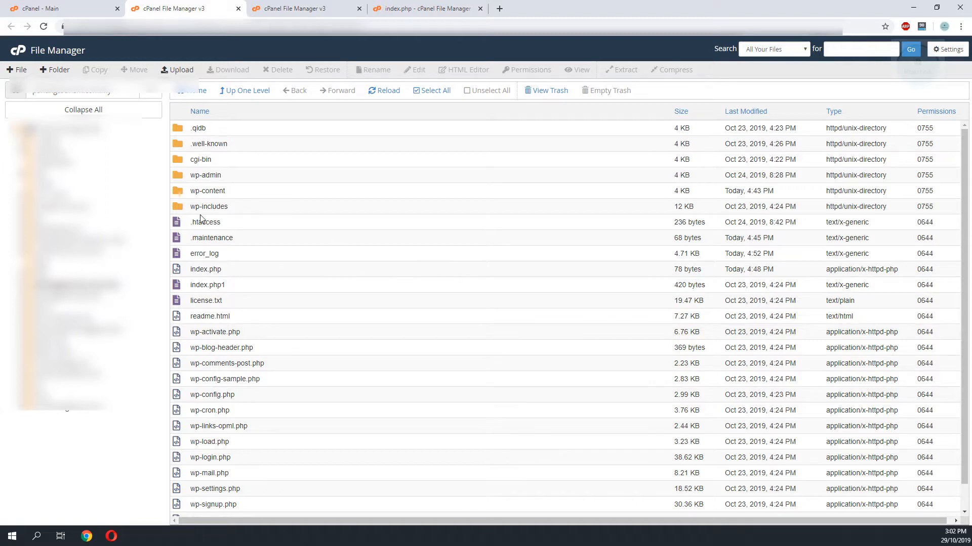
Select the .maintenance file in the site's root folder
click(212, 236)
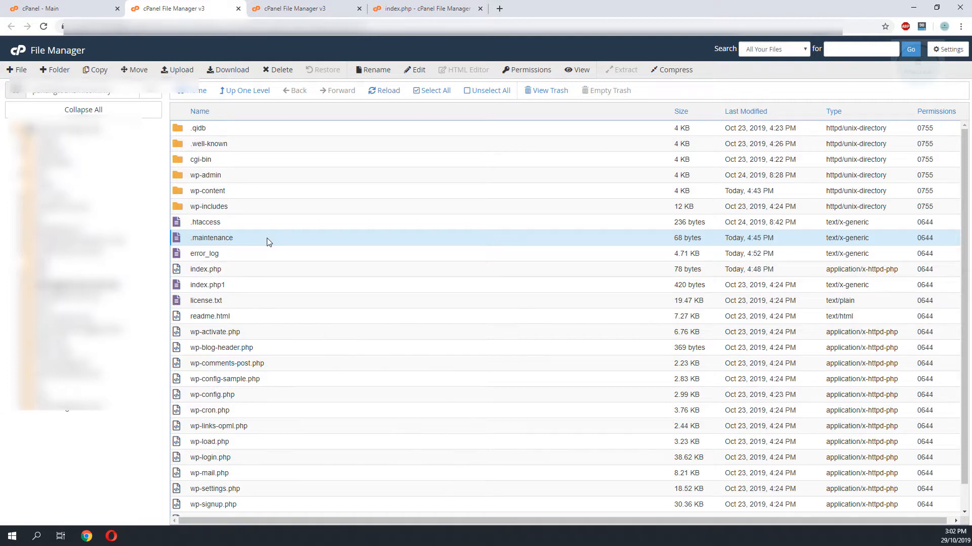
Delete .maintenance permanently with 'Skip the trash' ticked and confirm
right_click(211, 237)
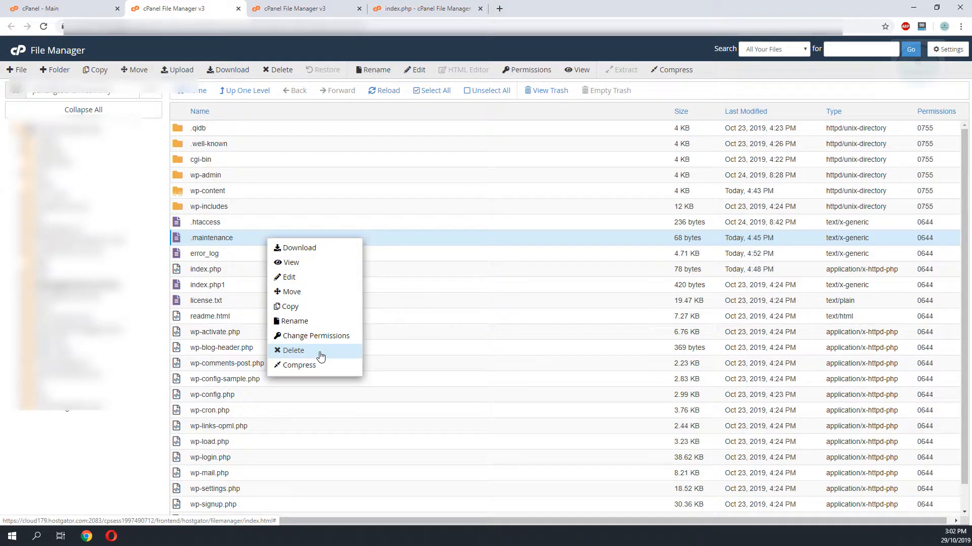
click(292, 350)
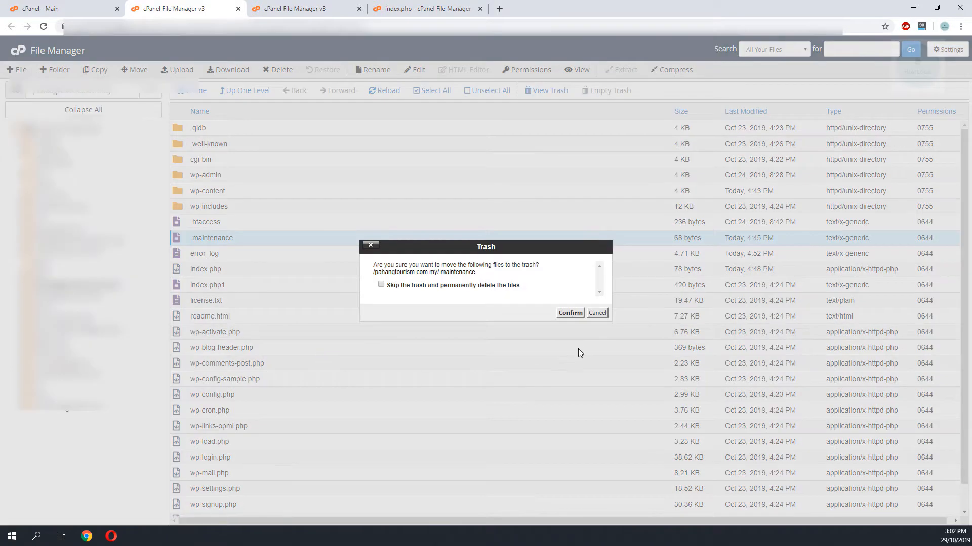
click(382, 284)
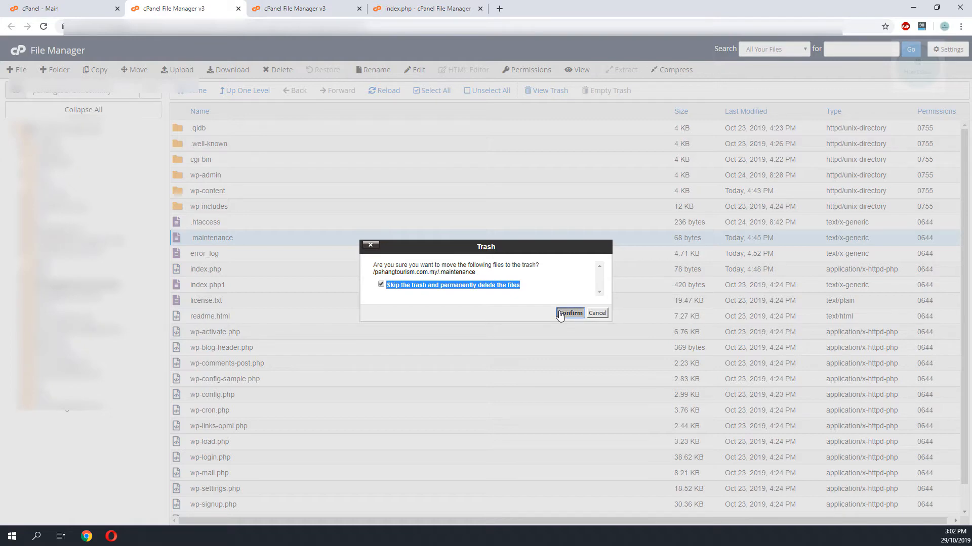
click(620, 8)
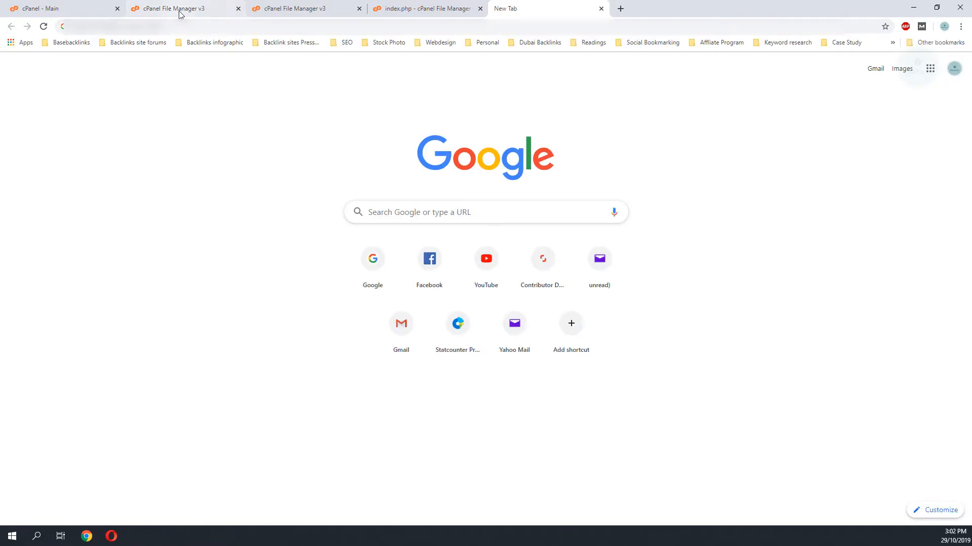